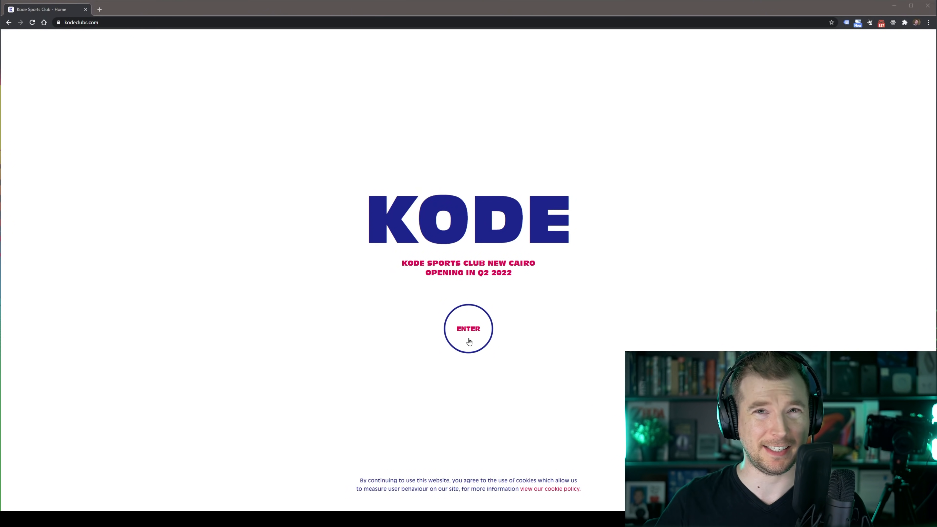
- Enter the Kode club site and scroll the About page down to the Sports Program section
{"action": "left_click", "coordinate": [468, 328]}
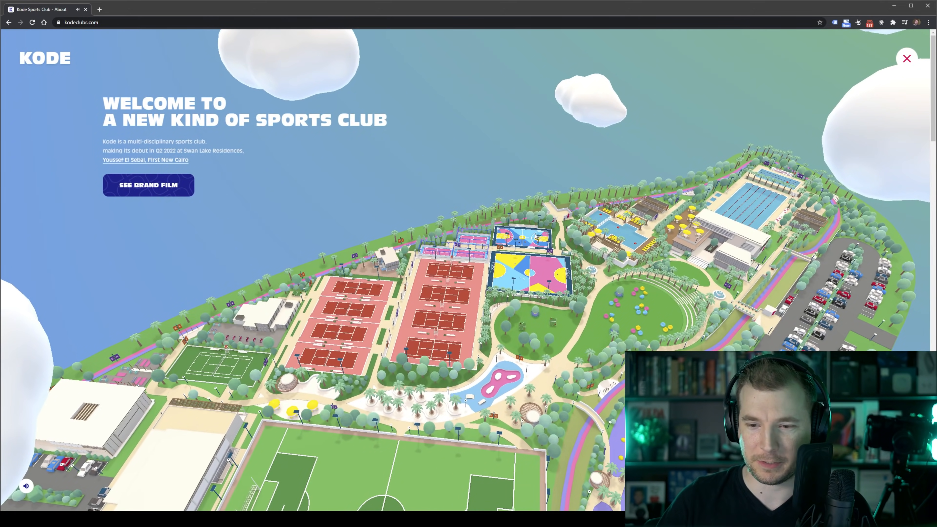
{"action": "left_click", "coordinate": [147, 185]}
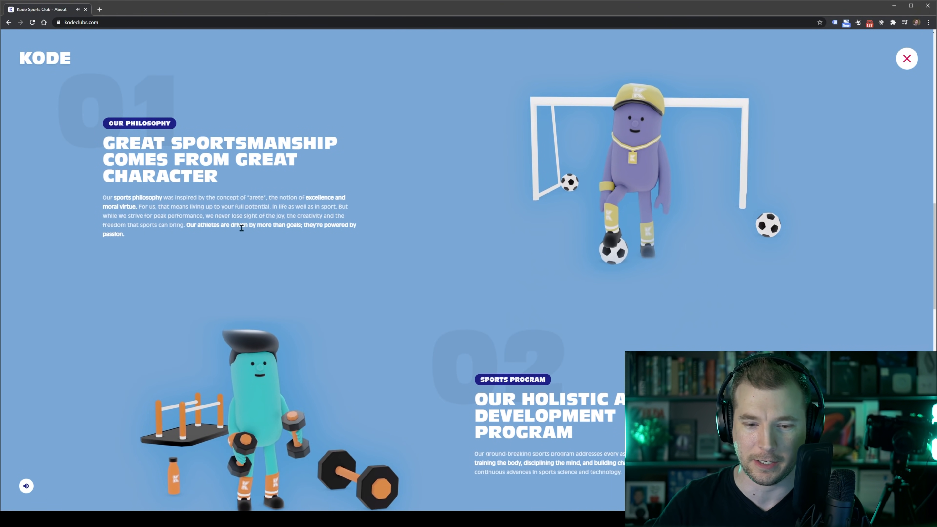
{"action": "scroll", "scroll_direction": "down", "scroll_amount": 3}
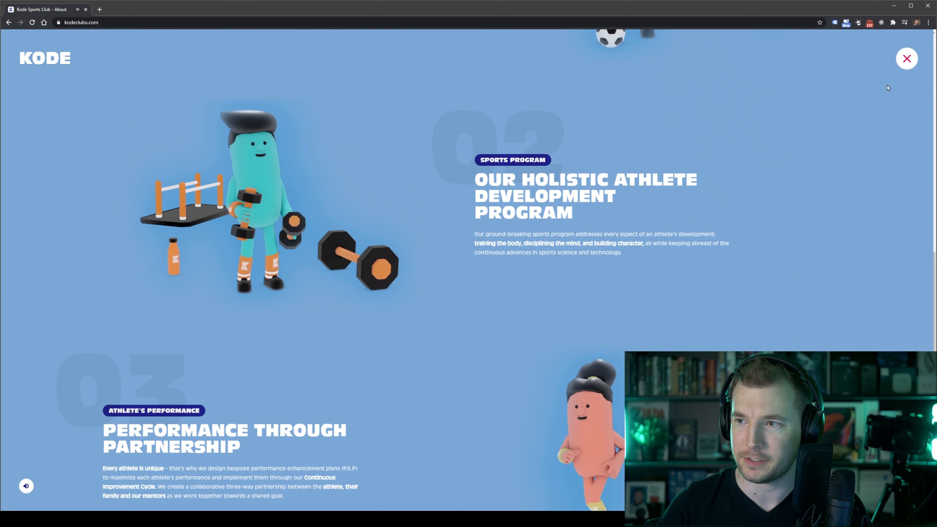
- Return to the 3D club, walk across the lawn and chat with the yellow-capped guide about The Quad
{"action": "left_click", "coordinate": [907, 58]}
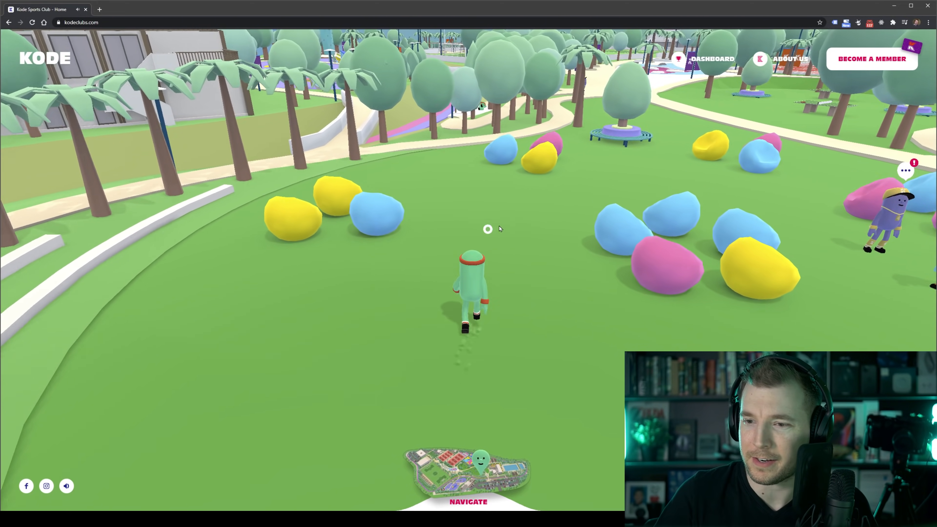
{"action": "left_click", "coordinate": [487, 228]}
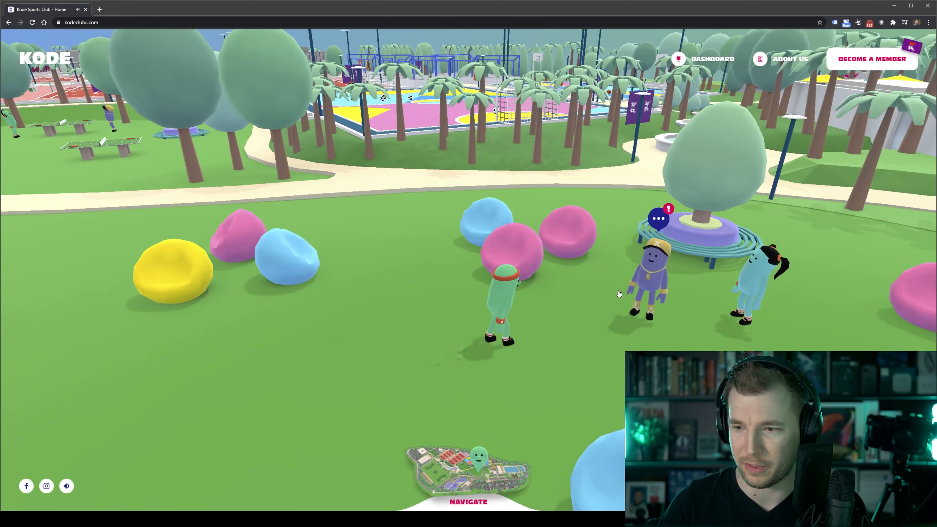
{"action": "left_click", "coordinate": [657, 218]}
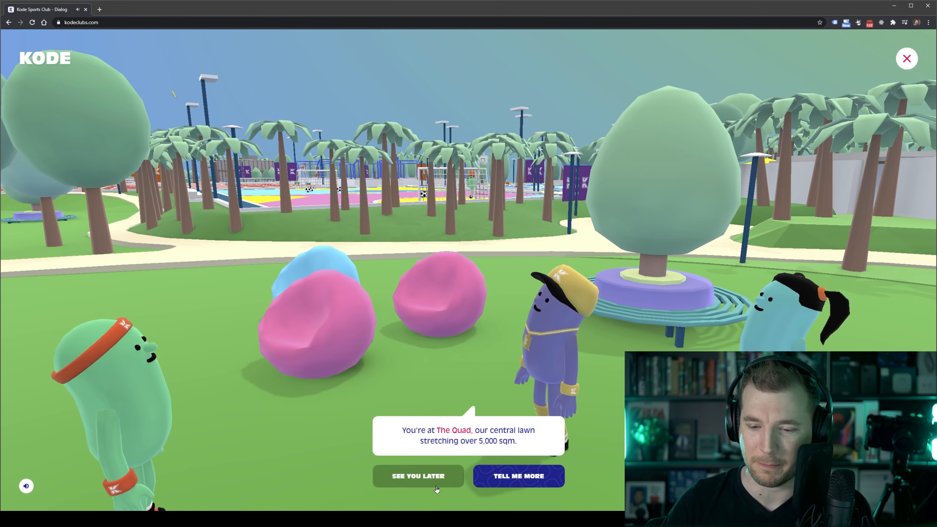
- Follow the guide's Tell Me More dialogs to the app video stop, then walk on to the pink pond
{"action": "left_click", "coordinate": [418, 475]}
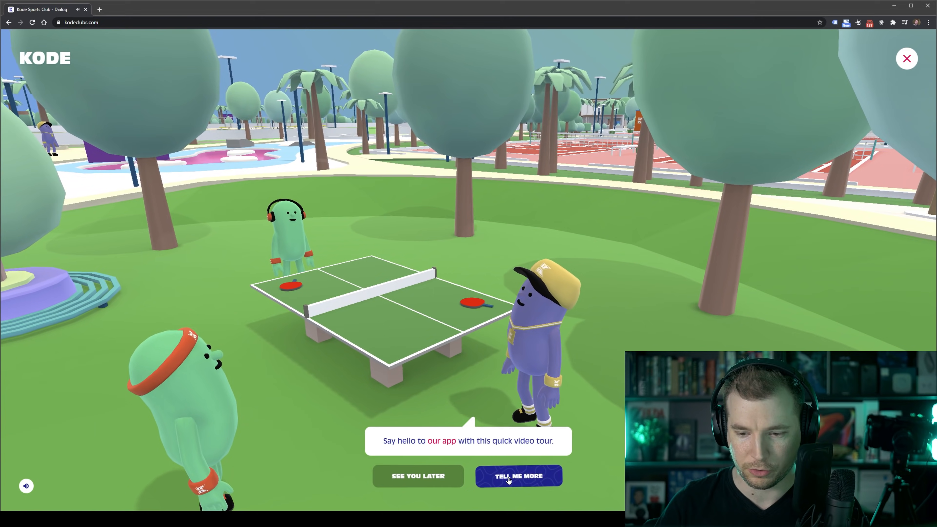
{"action": "left_click", "coordinate": [518, 475]}
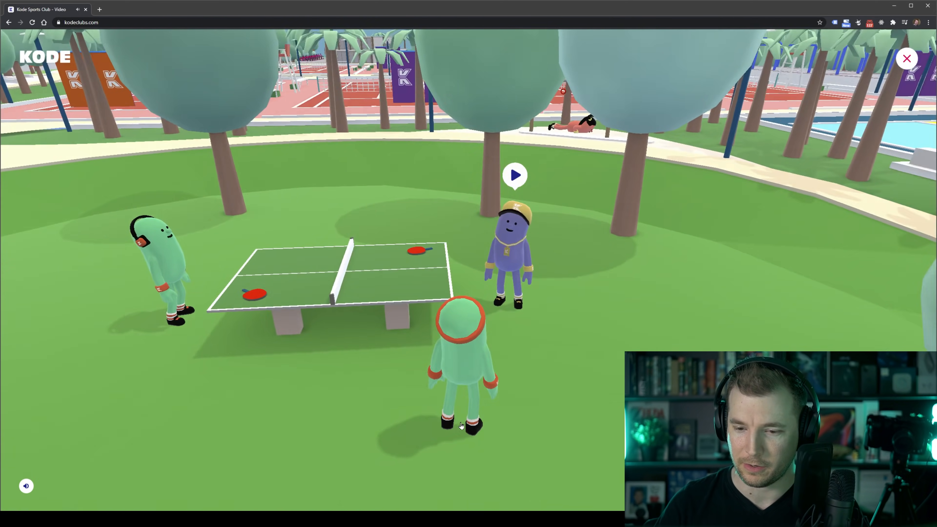
{"action": "left_click", "coordinate": [514, 175]}
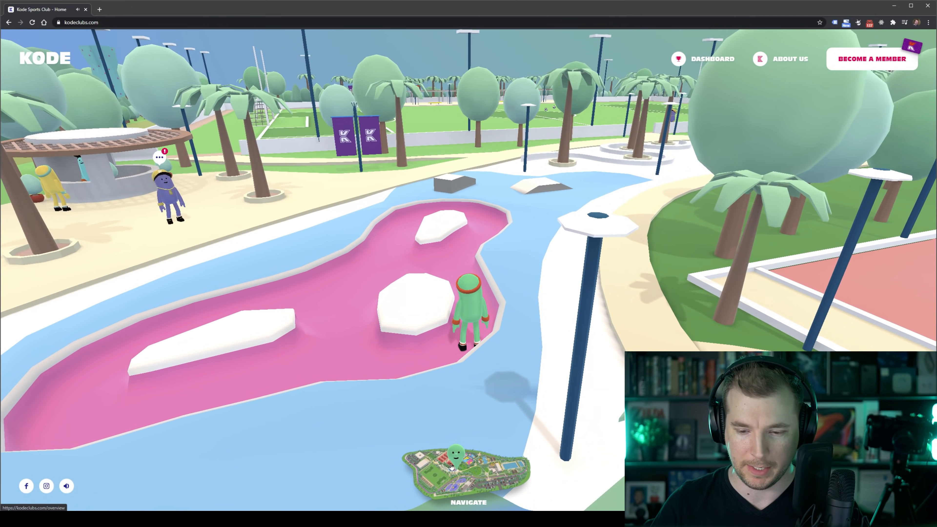
- Travel to the Swimming Pool via the club map and walk the poolside path to the Club House guide
{"action": "left_click", "coordinate": [468, 466]}
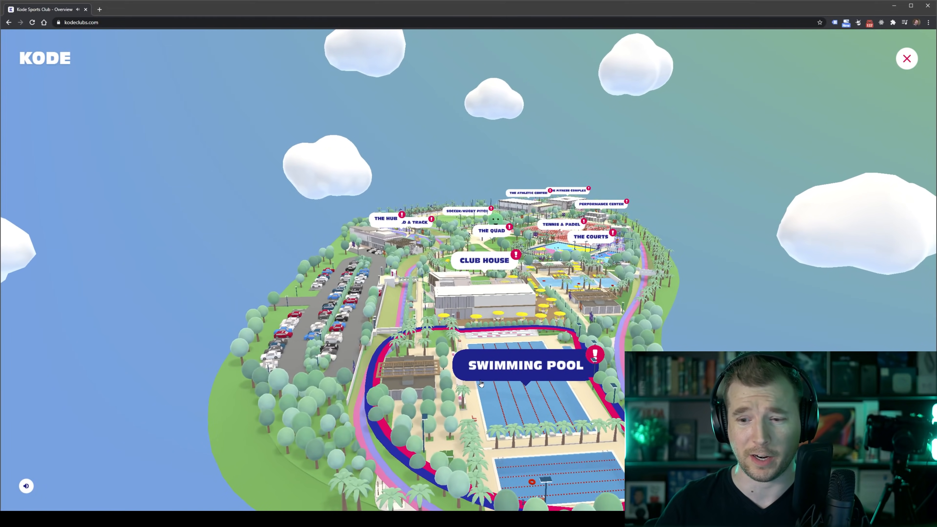
{"action": "left_click", "coordinate": [906, 58]}
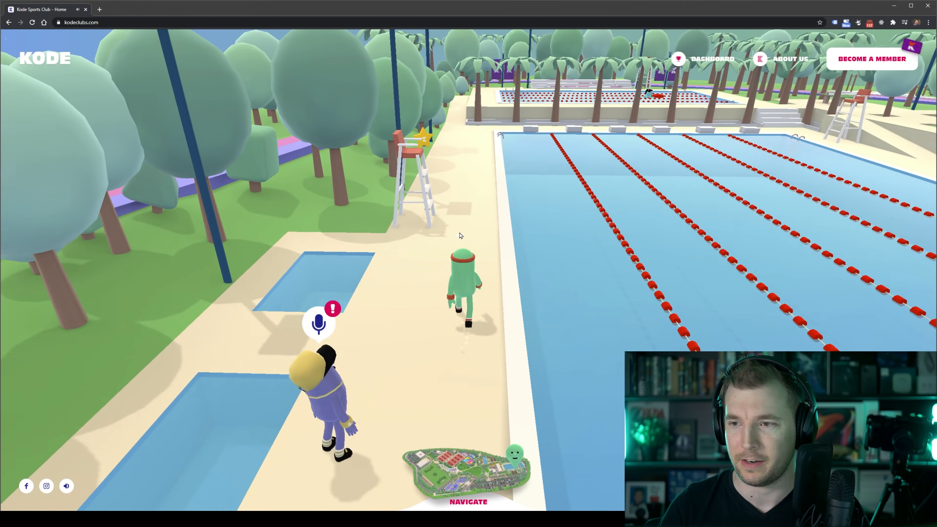
{"action": "left_click", "coordinate": [468, 478]}
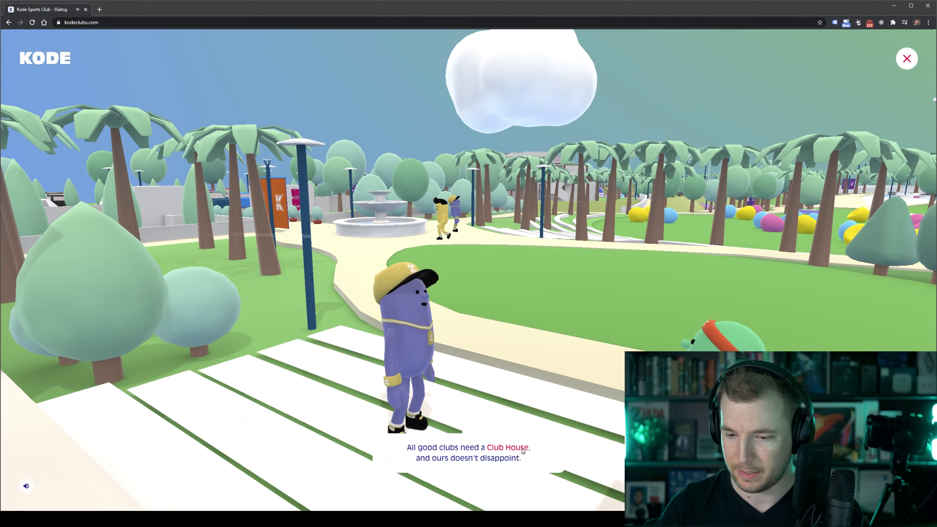
- Finish the Club House chat, collect the accessibility card and walk on to the car park
{"action": "left_click", "coordinate": [906, 59]}
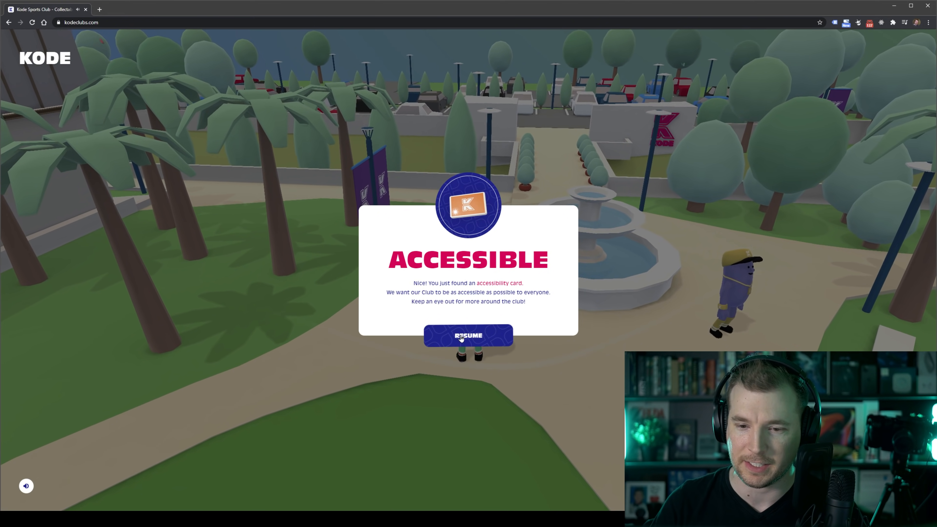
{"action": "left_click", "coordinate": [468, 335]}
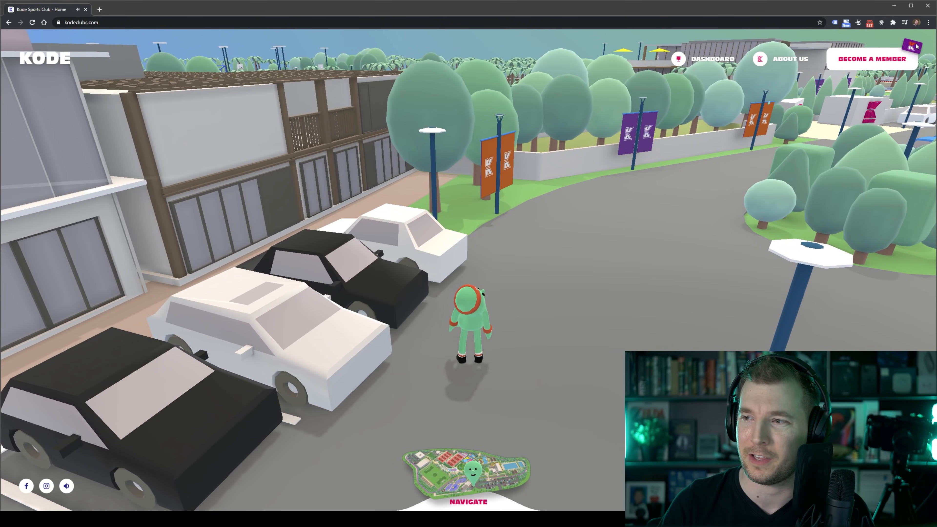
- Customise the avatar into a yellow headphone-wearing character and confirm with Let's Go
{"action": "left_click", "coordinate": [712, 59]}
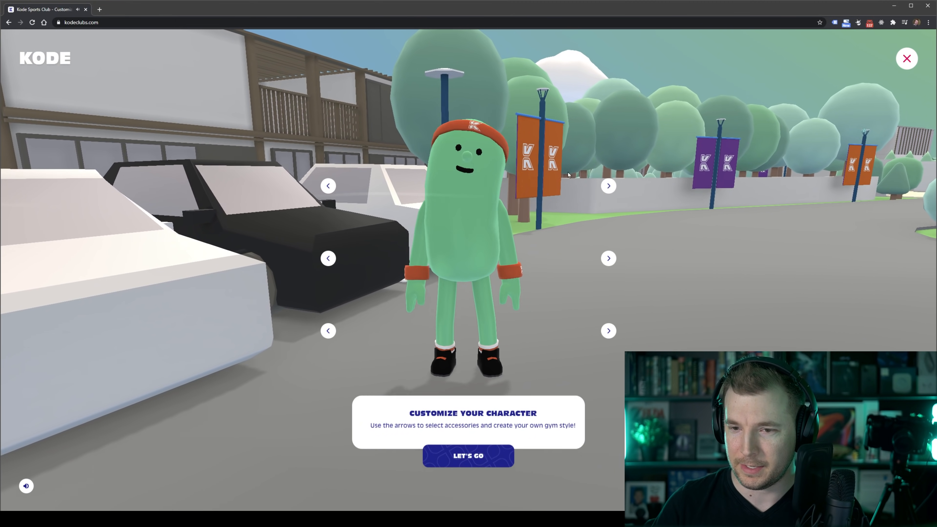
{"action": "left_click", "coordinate": [328, 186]}
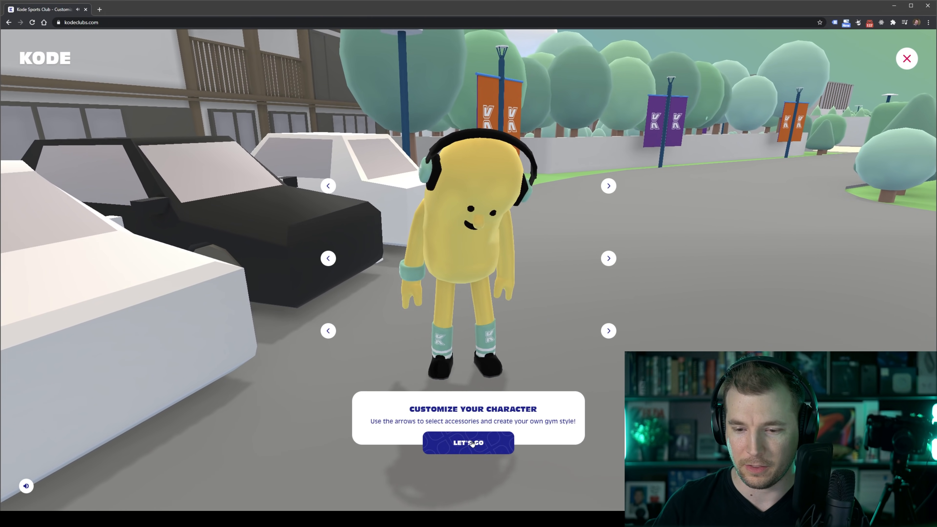
{"action": "left_click", "coordinate": [468, 442]}
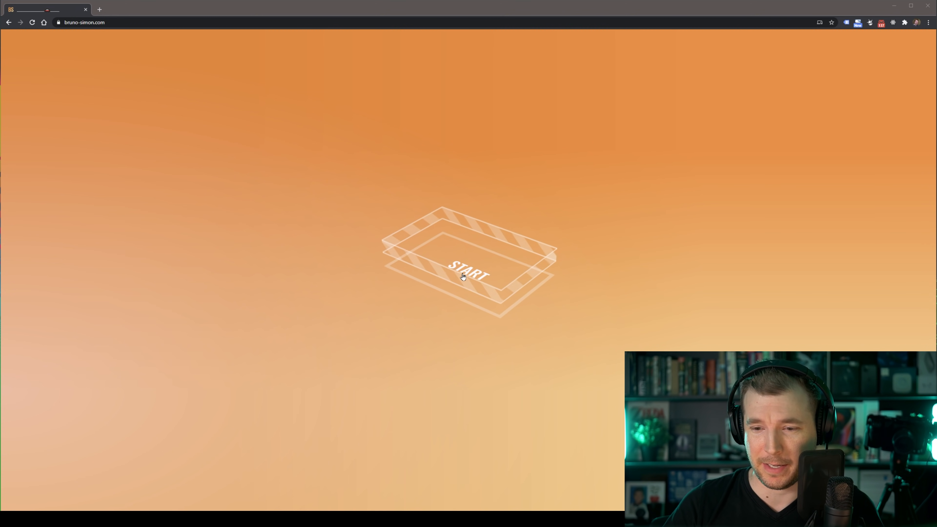
- Start Bruno Simon's portfolio, bringing up the red truck in the orange 3D scene
{"action": "left_click", "coordinate": [468, 268]}
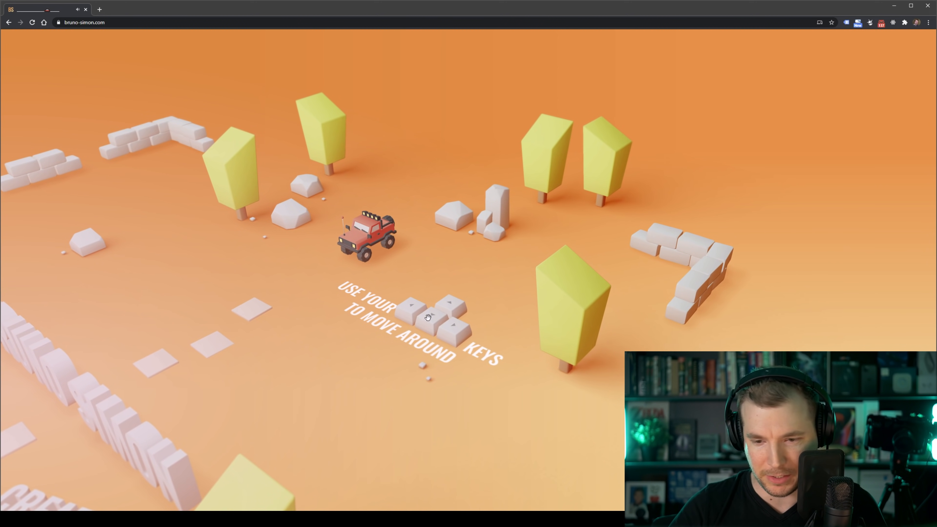
{"action": "mouse_move", "coordinate": [404, 332]}
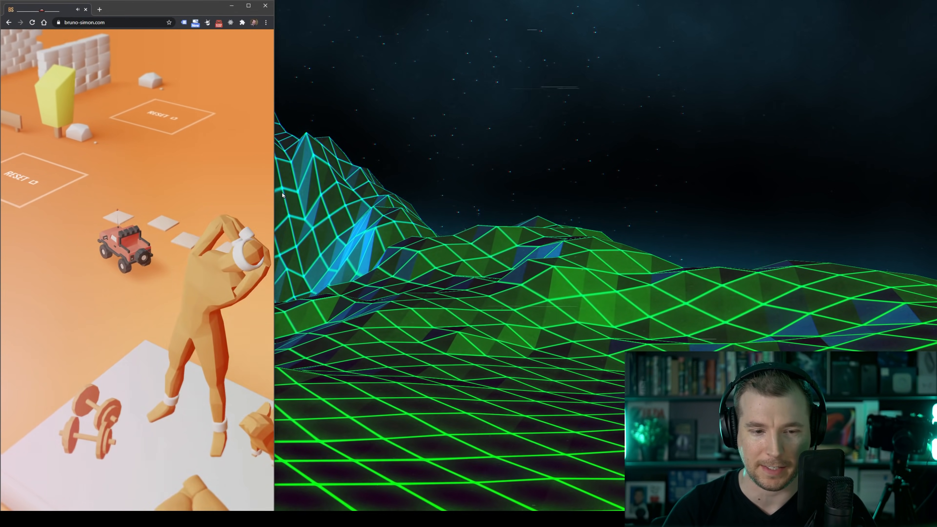
- Focus the narrowed portfolio window and drive the truck past the stretching figure and dumbbells
{"action": "left_click", "coordinate": [247, 6]}
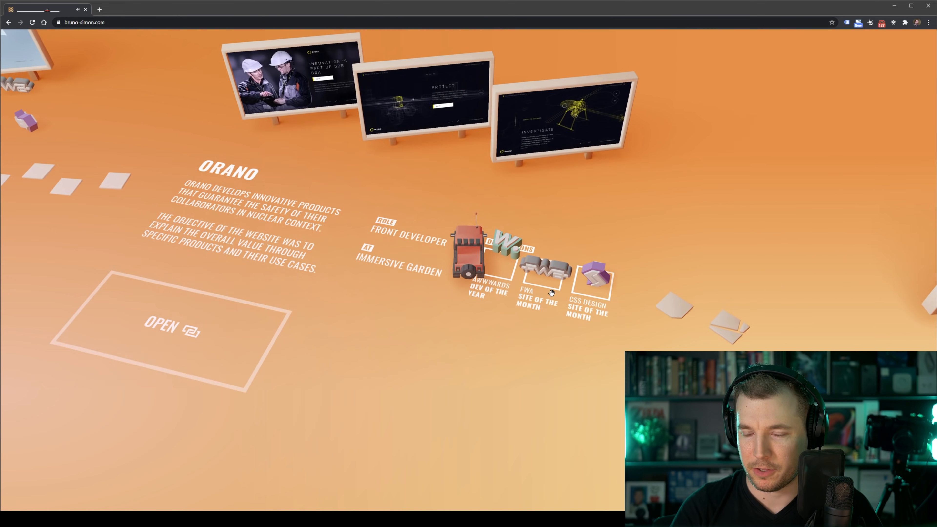
- Zoom in on the Orano project's three website screens at the showcase
{"action": "scroll", "scroll_direction": "down", "scroll_amount": 3}
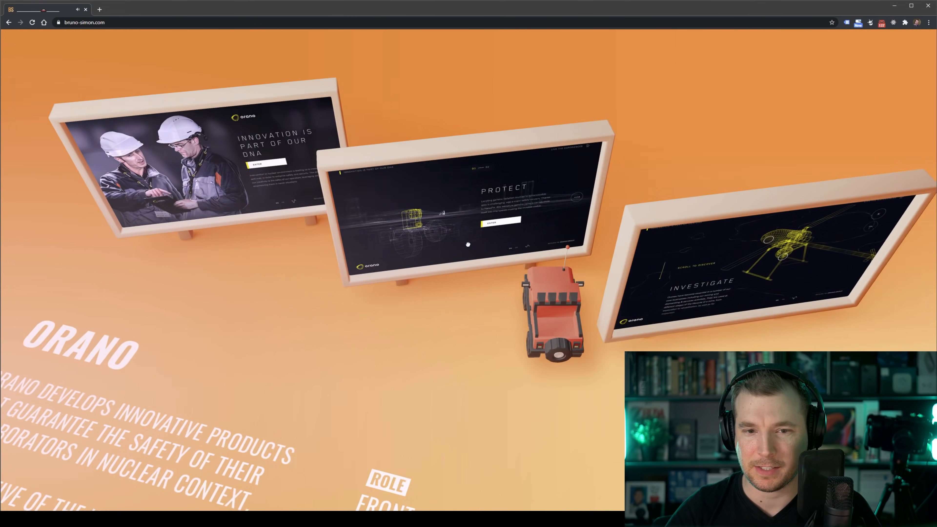
{"action": "scroll", "scroll_direction": "down", "scroll_amount": 3}
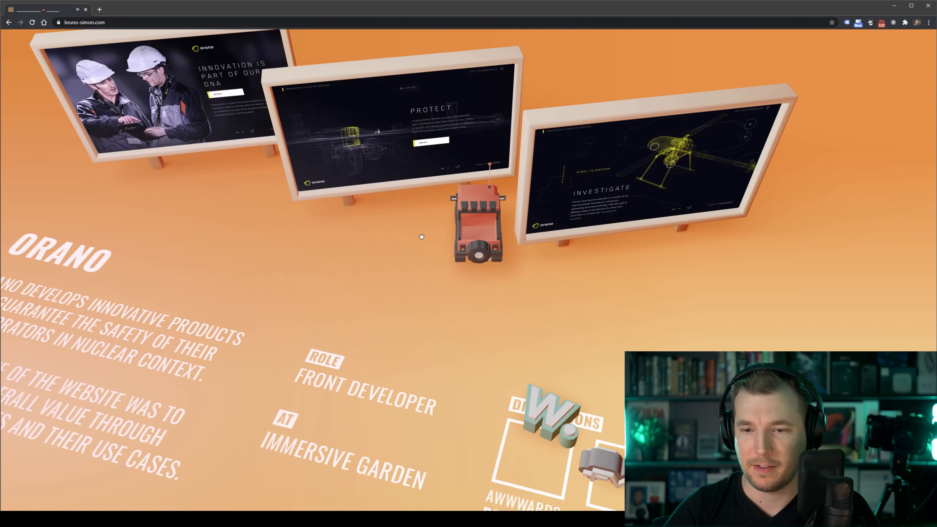
{"action": "scroll", "scroll_direction": "down", "scroll_amount": 3}
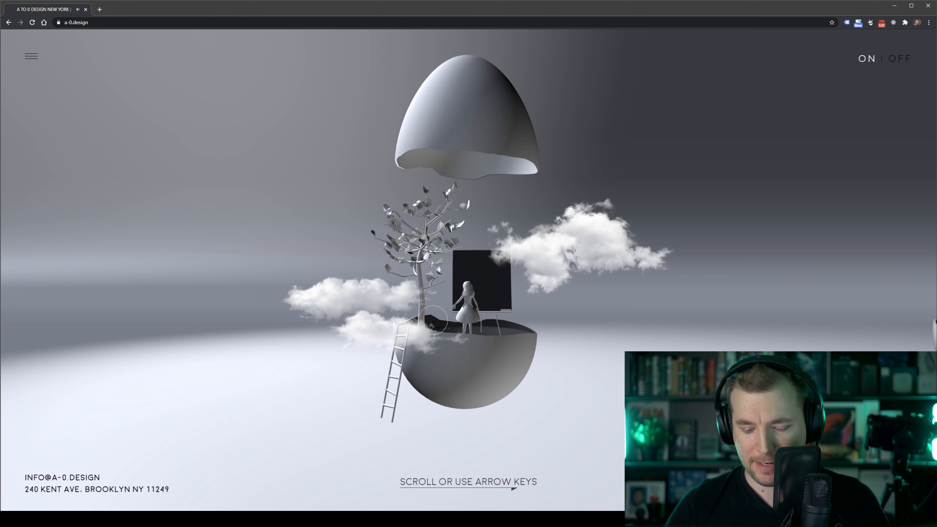
- Move through the egg world to the ABOUT egg and open the About Us page
{"action": "scroll", "scroll_direction": "down", "scroll_amount": 3}
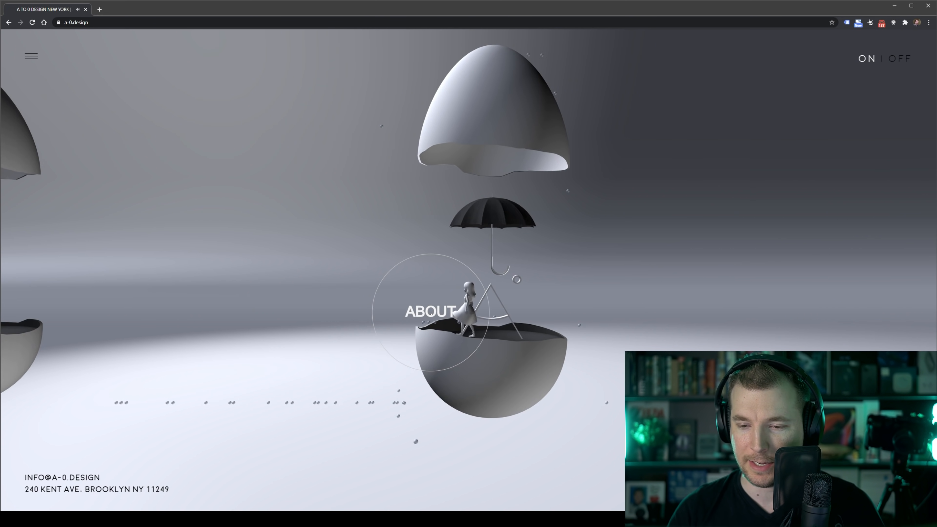
{"action": "left_click", "coordinate": [431, 311]}
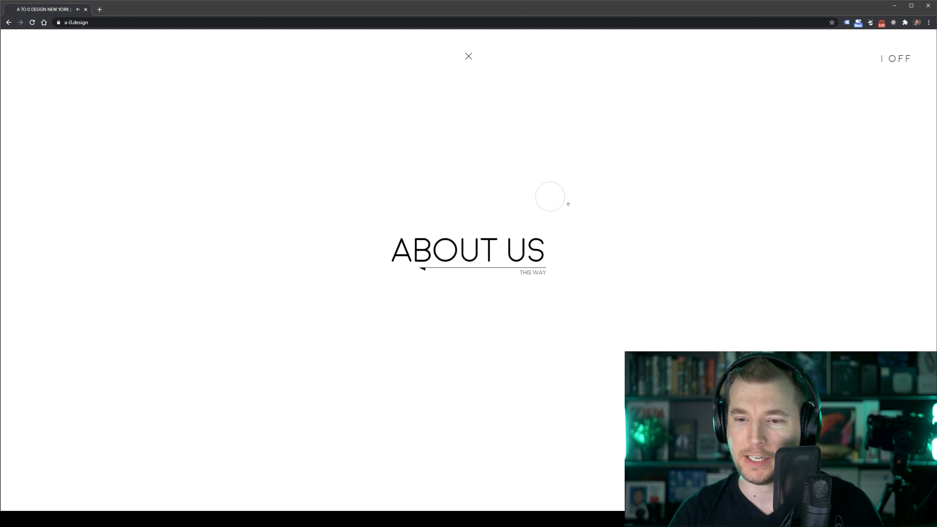
{"action": "mouse_move", "coordinate": [537, 284]}
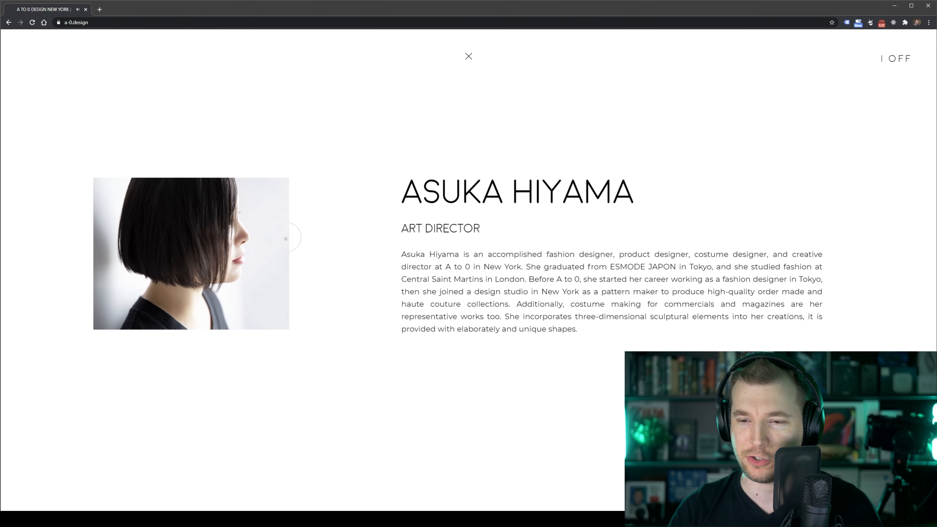
- Close the About Us page to return to the egg world
{"action": "left_click", "coordinate": [468, 56]}
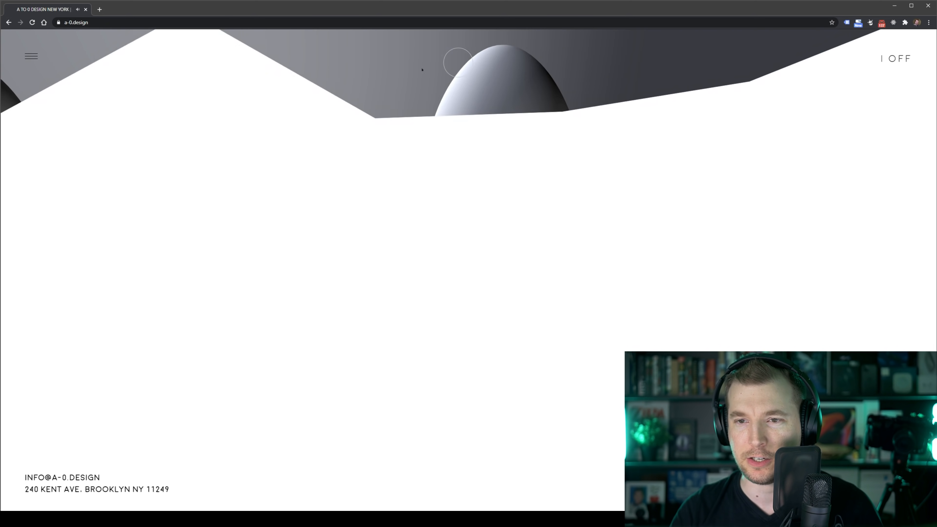
- Enter the nail-polish egg's YNNY project and step through its gallery images
{"action": "left_click", "coordinate": [867, 58]}
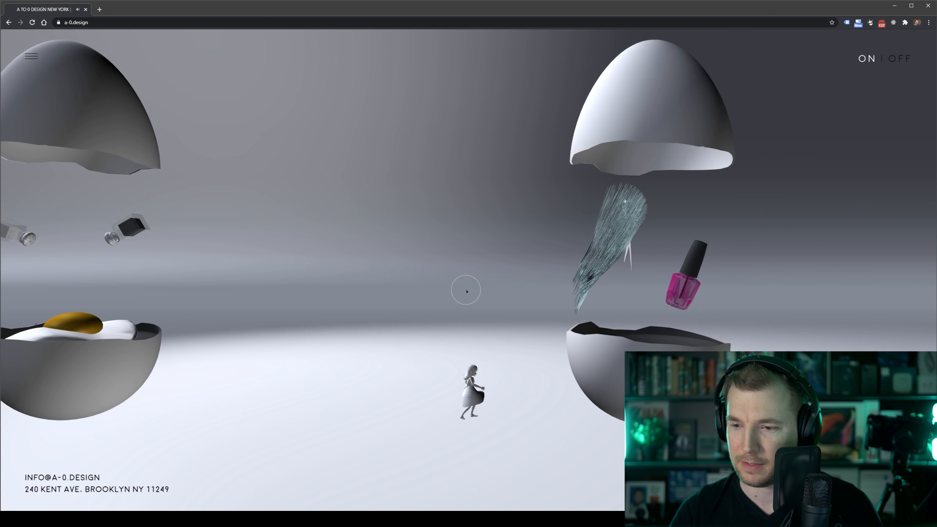
{"action": "left_click", "coordinate": [899, 59]}
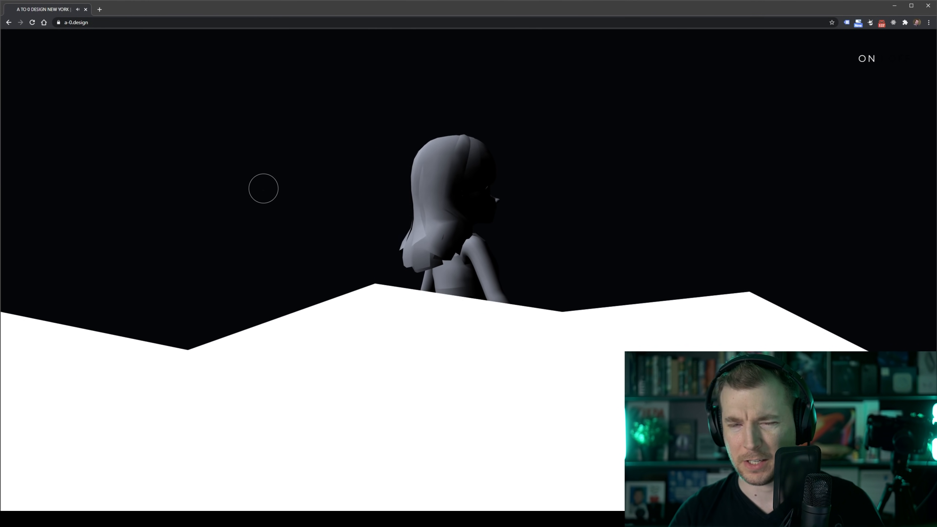
{"action": "left_click", "coordinate": [865, 58]}
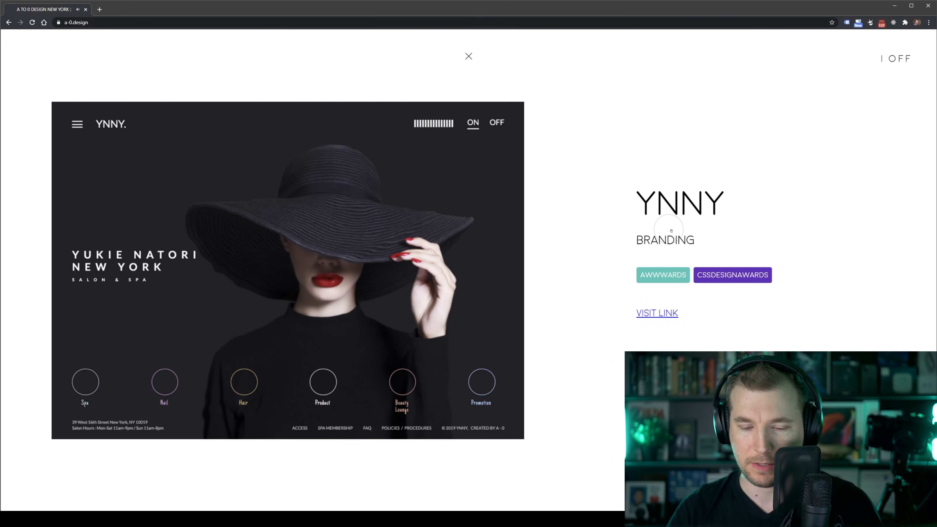
{"action": "mouse_move", "coordinate": [662, 275]}
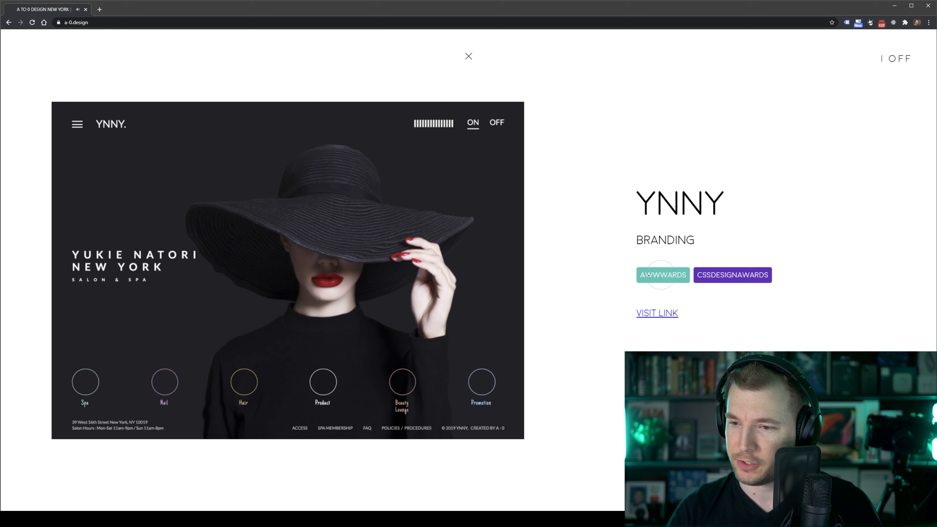
{"action": "mouse_move", "coordinate": [651, 292]}
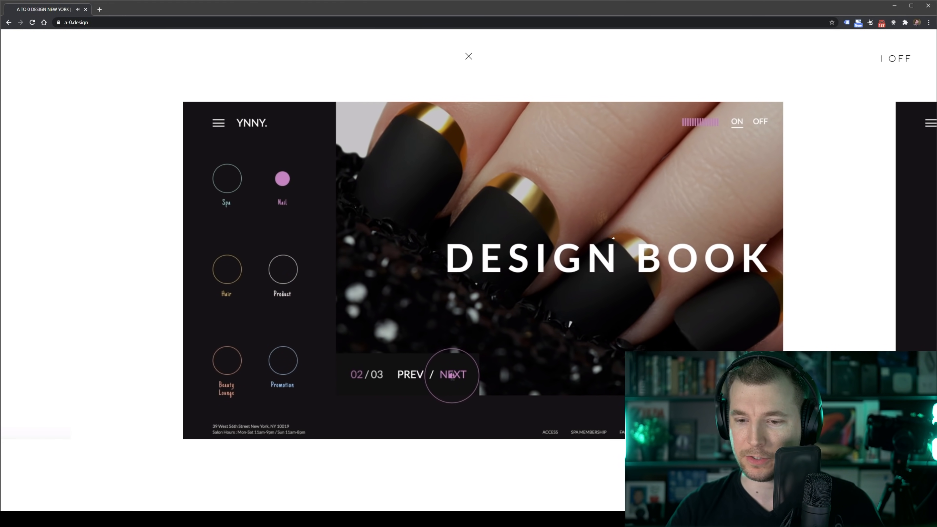
{"action": "left_click", "coordinate": [452, 375]}
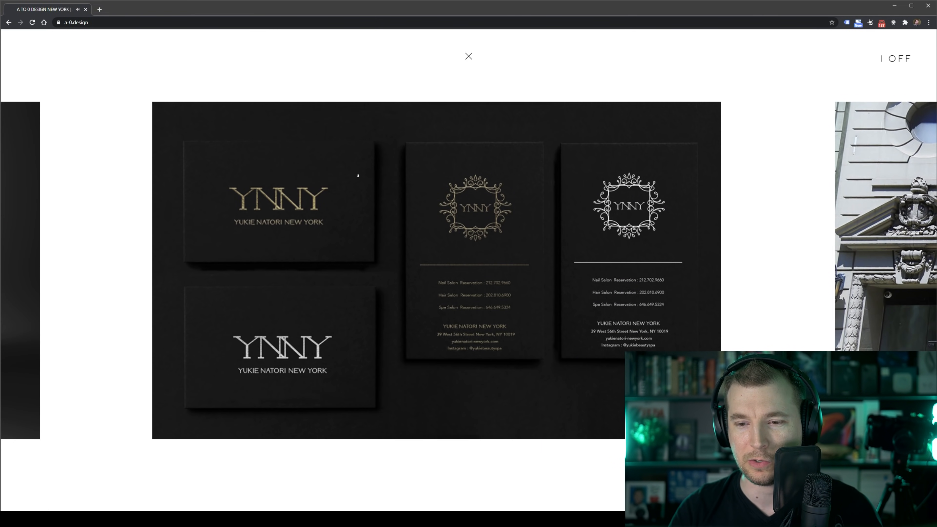
- Close the YNNY project page and right-click the Branding 1 egg image
{"action": "left_click", "coordinate": [468, 56]}
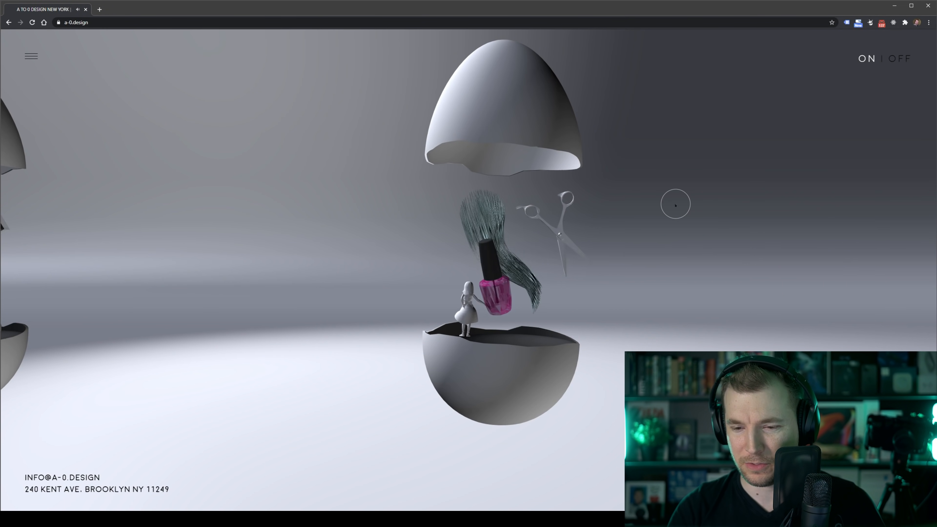
{"action": "right_click", "coordinate": [451, 335]}
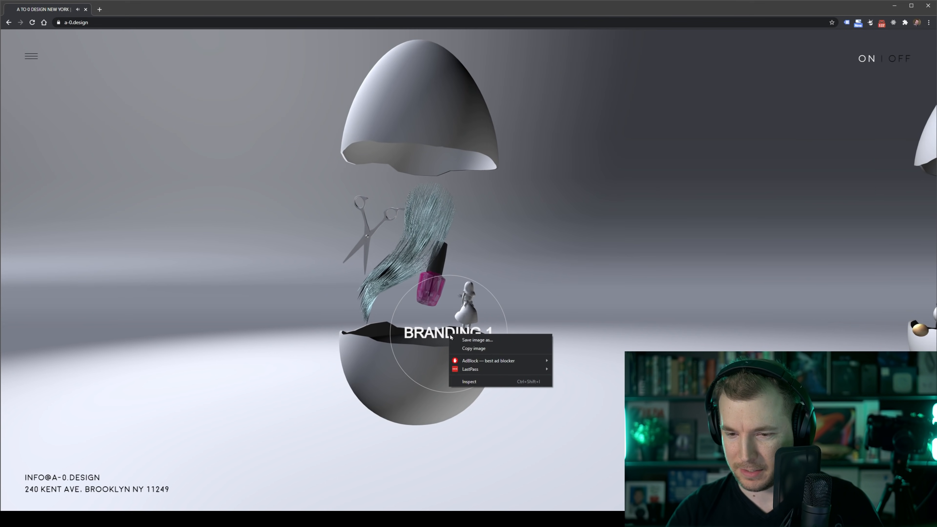